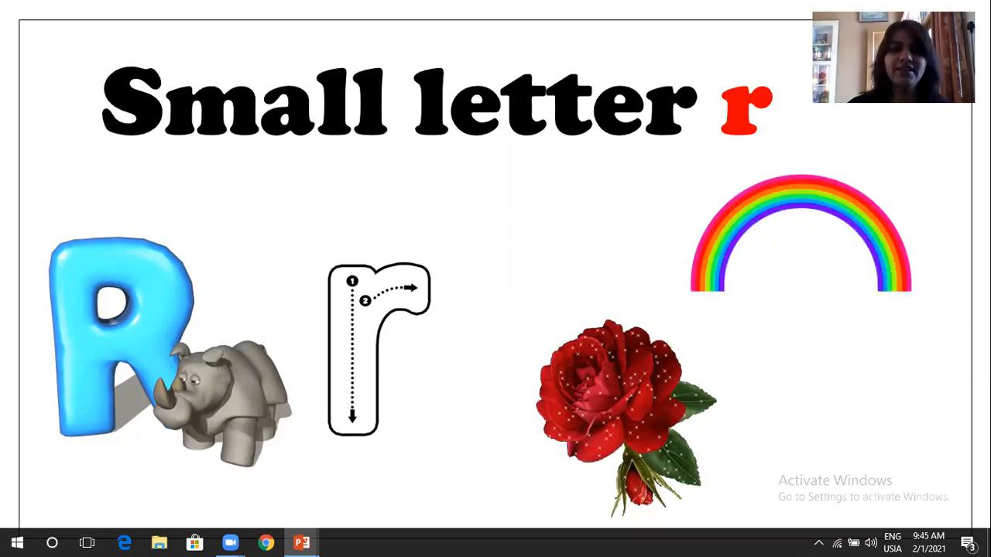
Step: Advance the slideshow past the Small letter r slide to the next slide
{"action": "key", "text": "right"}
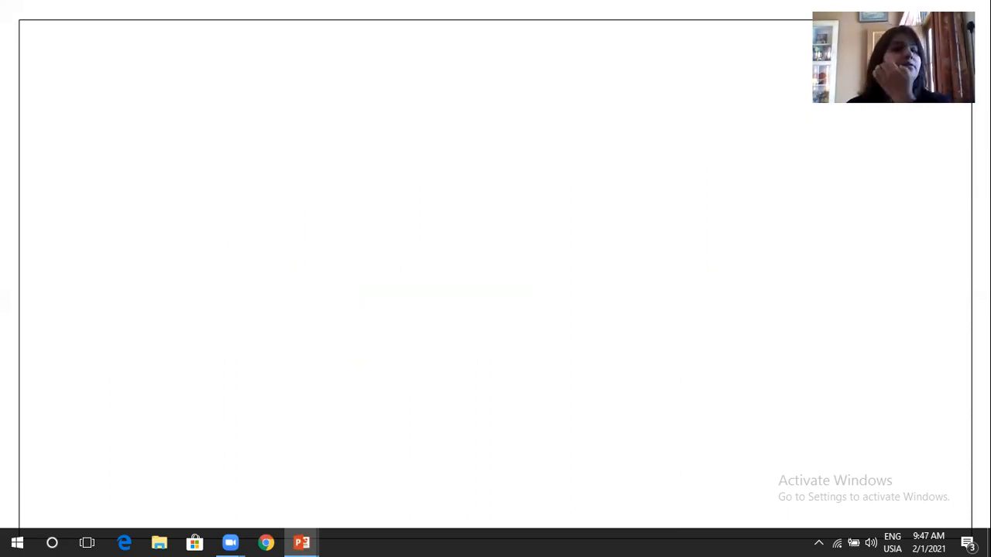
Step: Draw red arrows linking capital M, N, O and P to their small letters
{"action": "type", "text": "M"}
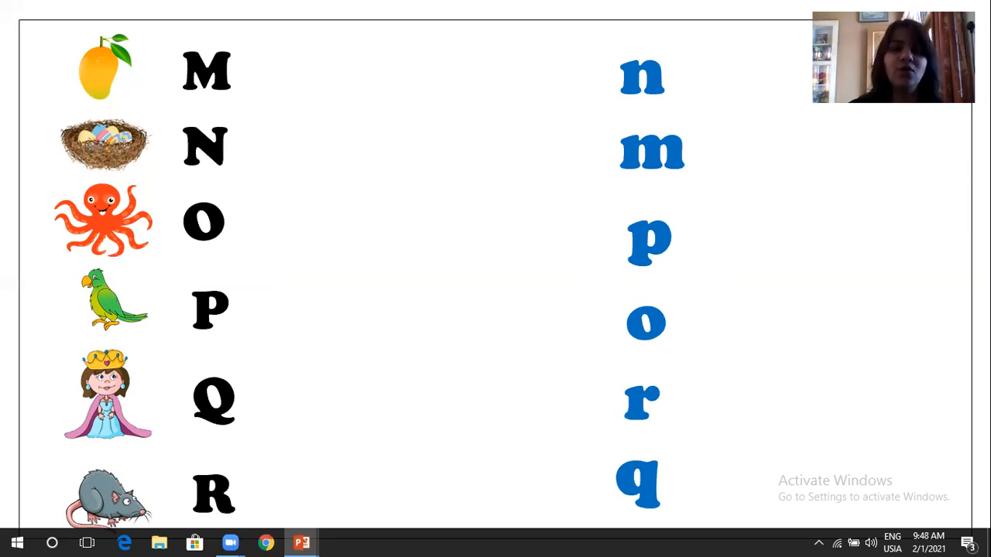
{"action": "left_click_drag", "start_coordinate": [246, 81], "coordinate": [593, 151]}
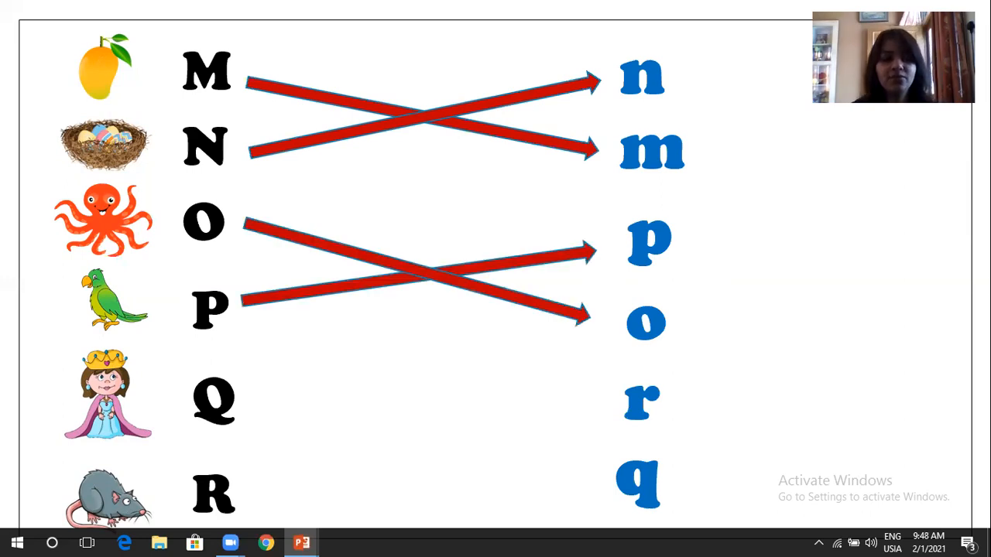
{"action": "left_click_drag", "start_coordinate": [247, 403], "coordinate": [597, 477]}
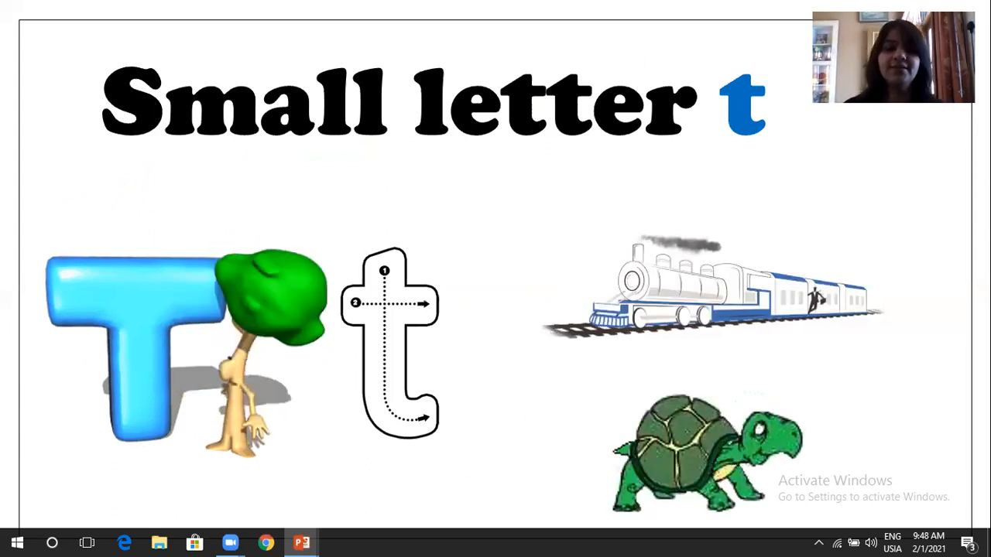
Step: Advance to the Small letter u slide with the umbrella, unicorn and children
{"action": "key", "text": "Right"}
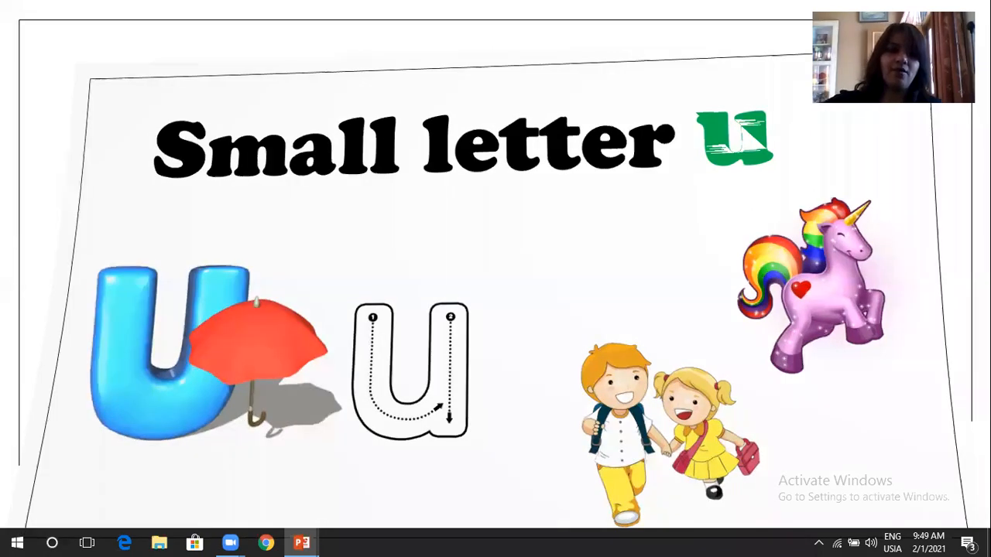
Step: Advance to the missing-letters slide and reveal n, q and N in red
{"action": "key", "text": "right"}
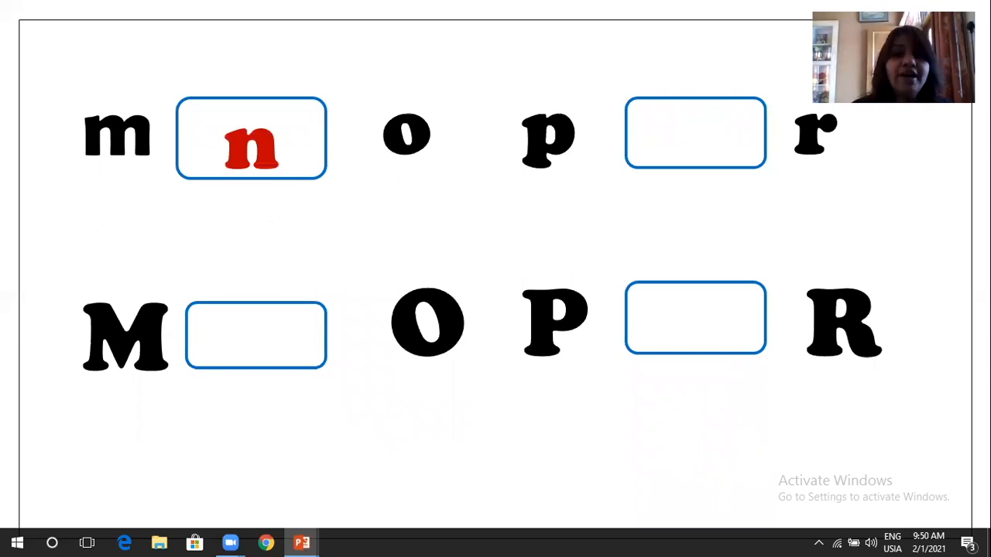
{"action": "left_click", "coordinate": [695, 132]}
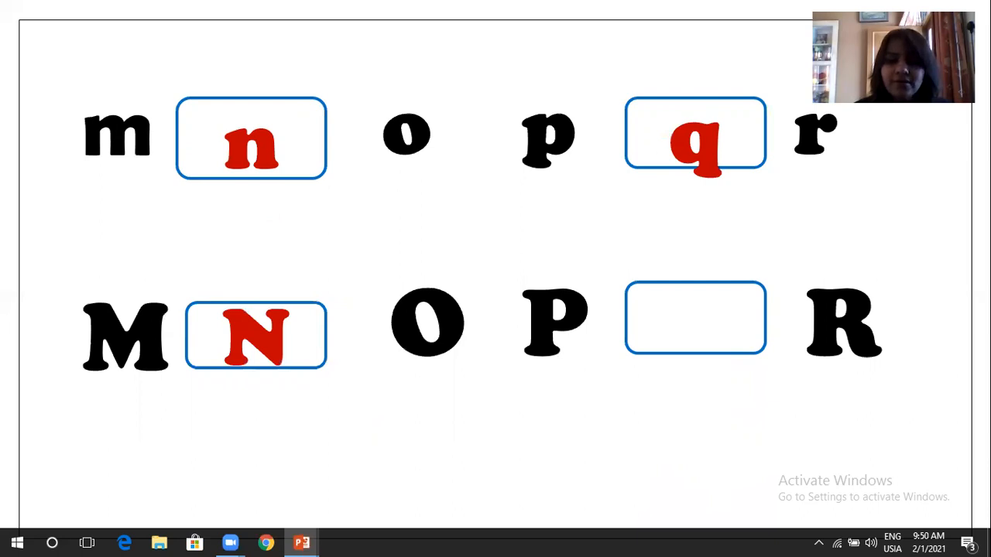
{"action": "left_click", "coordinate": [695, 318]}
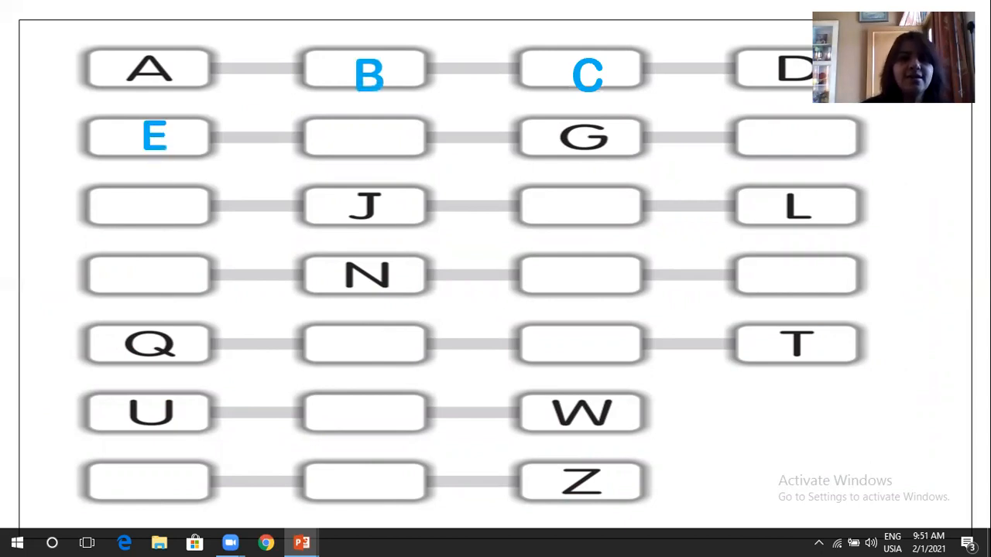
Step: Reveal the blue letters F, H, I, K, M, O, P through Y to complete the grid
{"action": "left_click", "coordinate": [363, 137]}
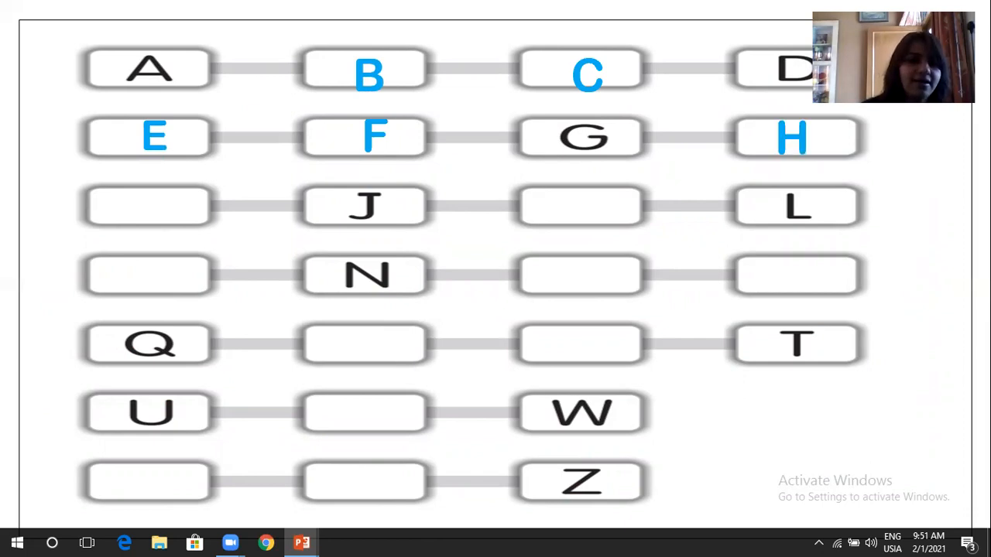
{"action": "left_click", "coordinate": [148, 206]}
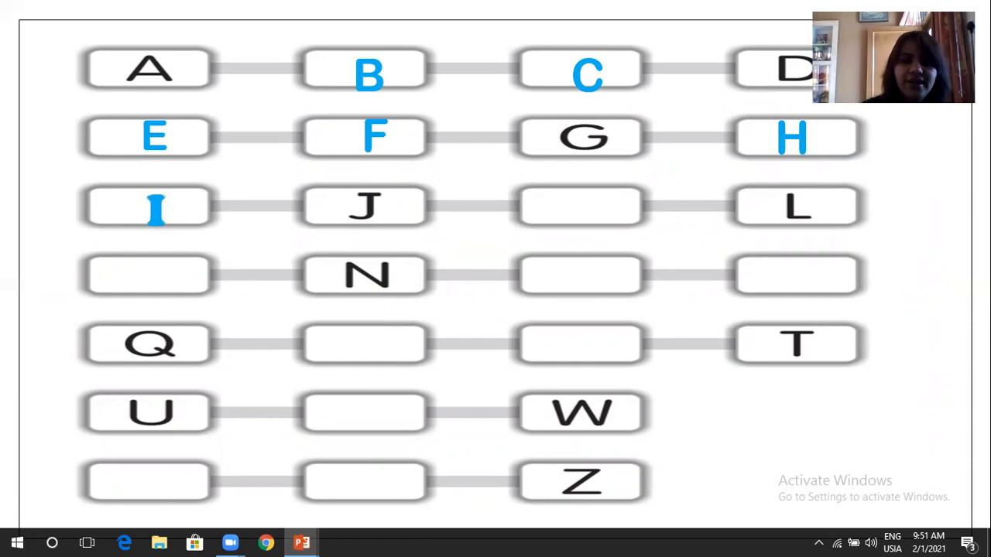
{"action": "left_click", "coordinate": [579, 206]}
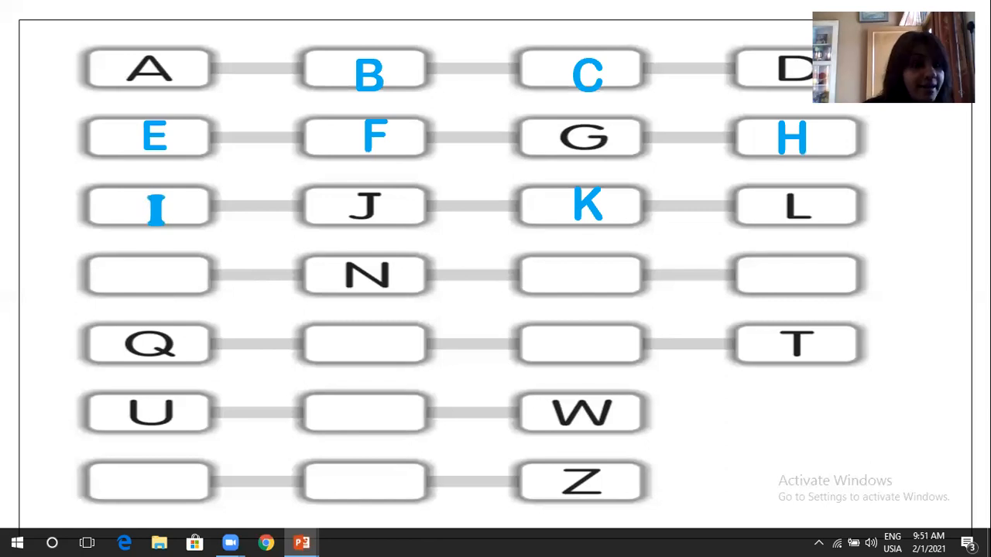
{"action": "left_click", "coordinate": [147, 276]}
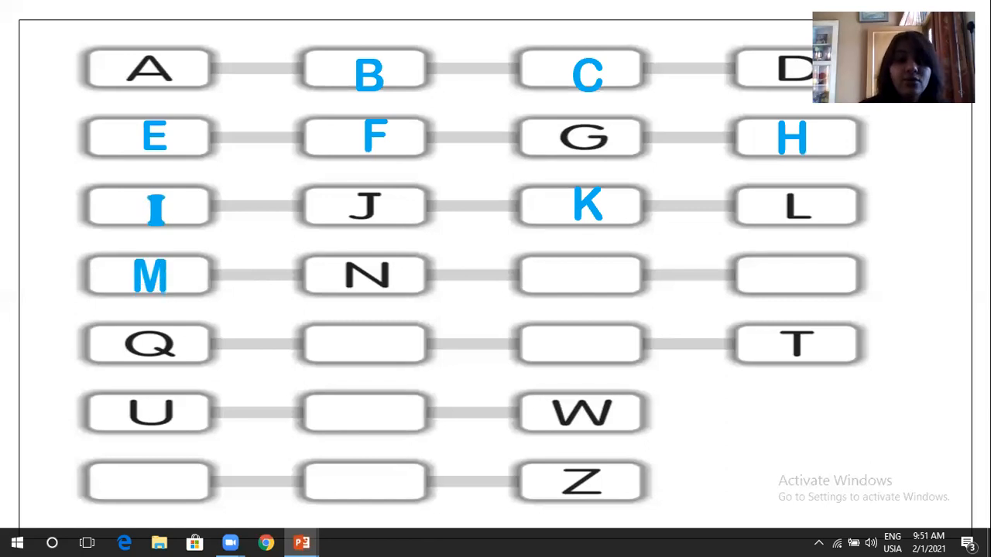
{"action": "left_click", "coordinate": [580, 277]}
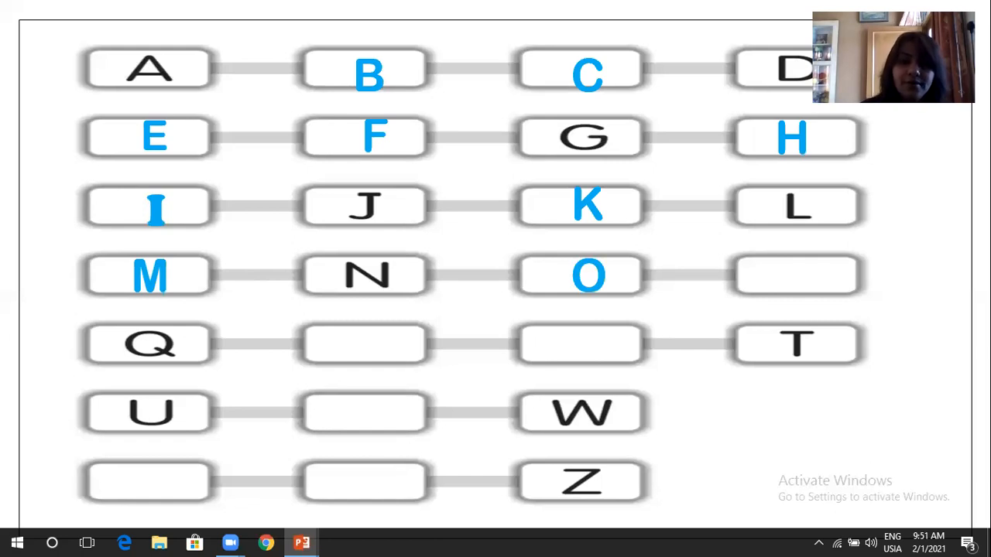
{"action": "left_click", "coordinate": [796, 276]}
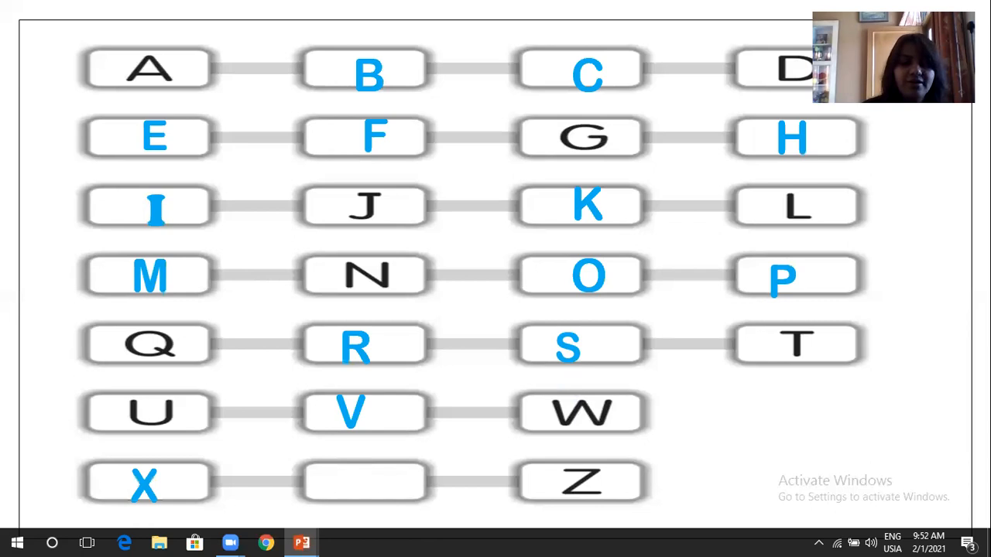
{"action": "left_click", "coordinate": [364, 483]}
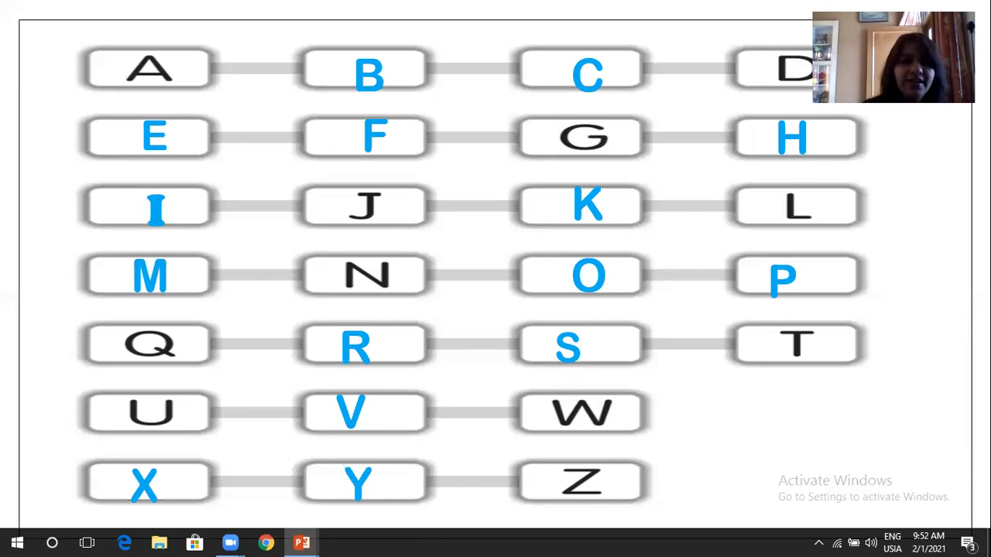